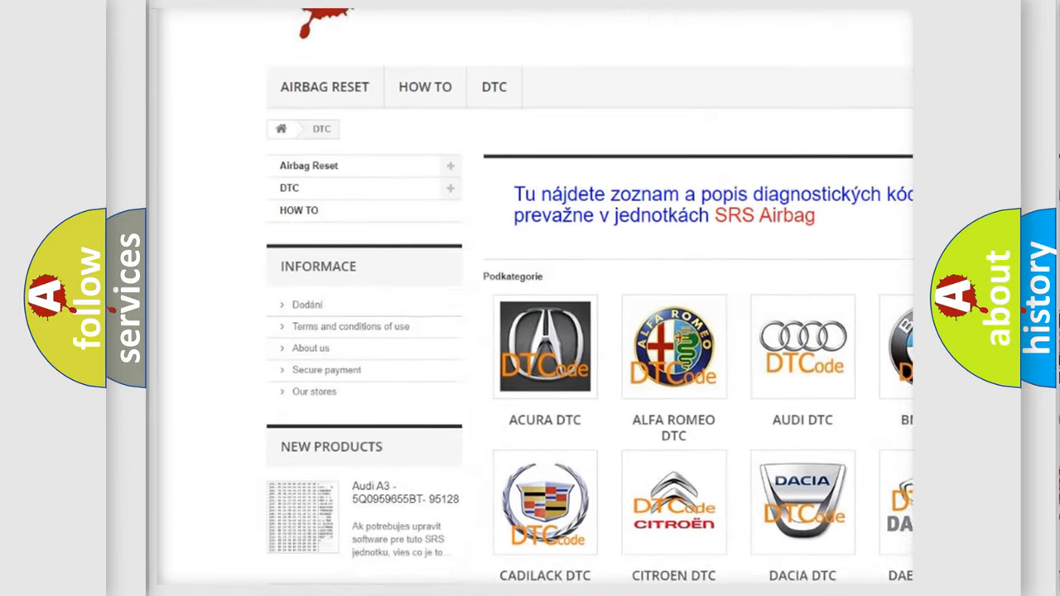
Step: Scroll through the DTC page's car-brand code categories from Acura to Kia
{"action": "scroll", "scroll_direction": "down", "scroll_amount": 3}
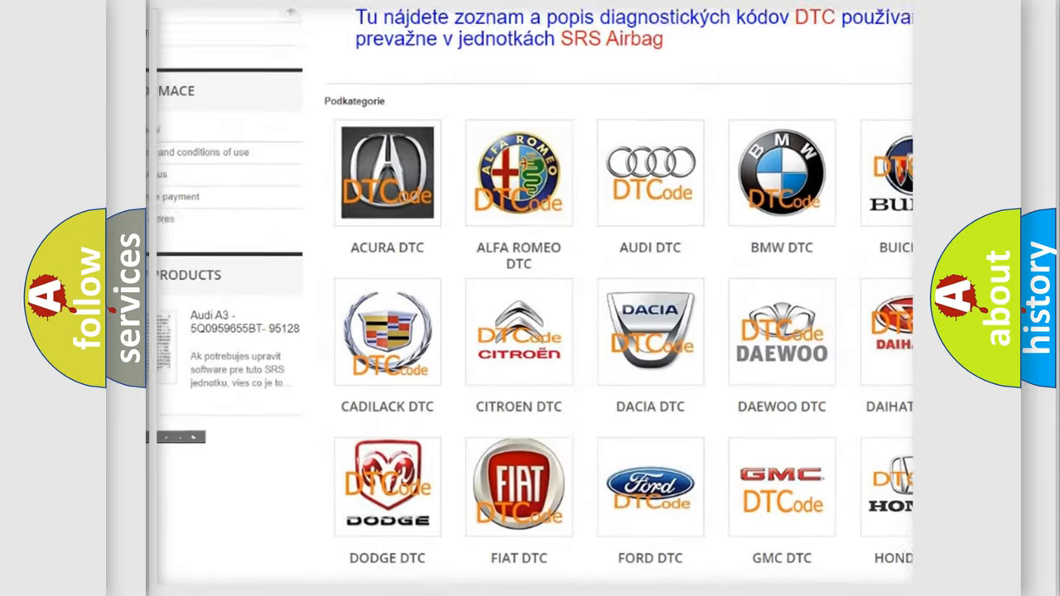
{"action": "scroll", "scroll_direction": "down", "scroll_amount": 3}
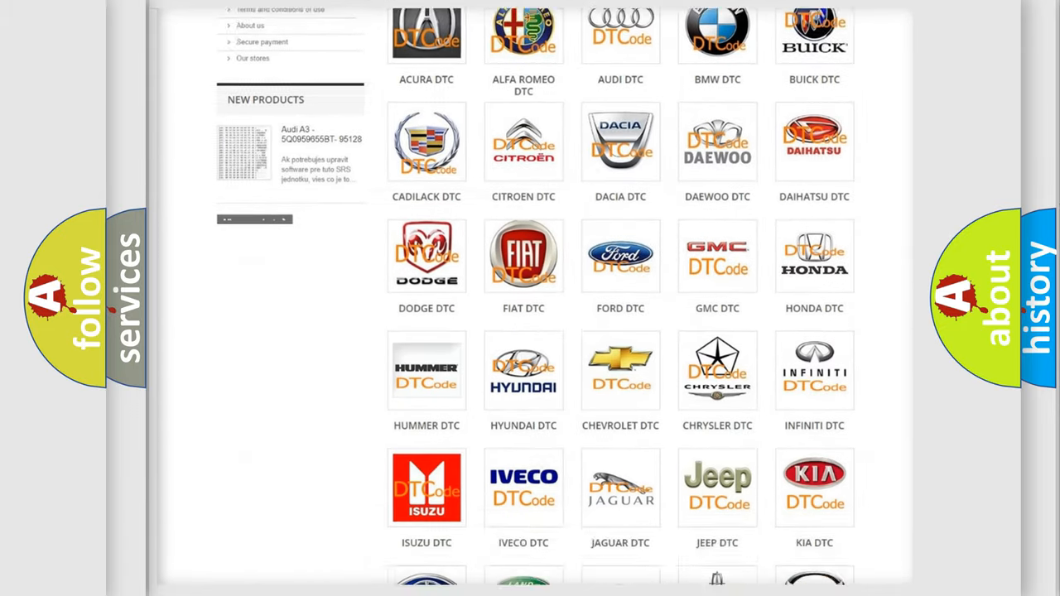
{"action": "scroll", "scroll_direction": "down", "scroll_amount": 3}
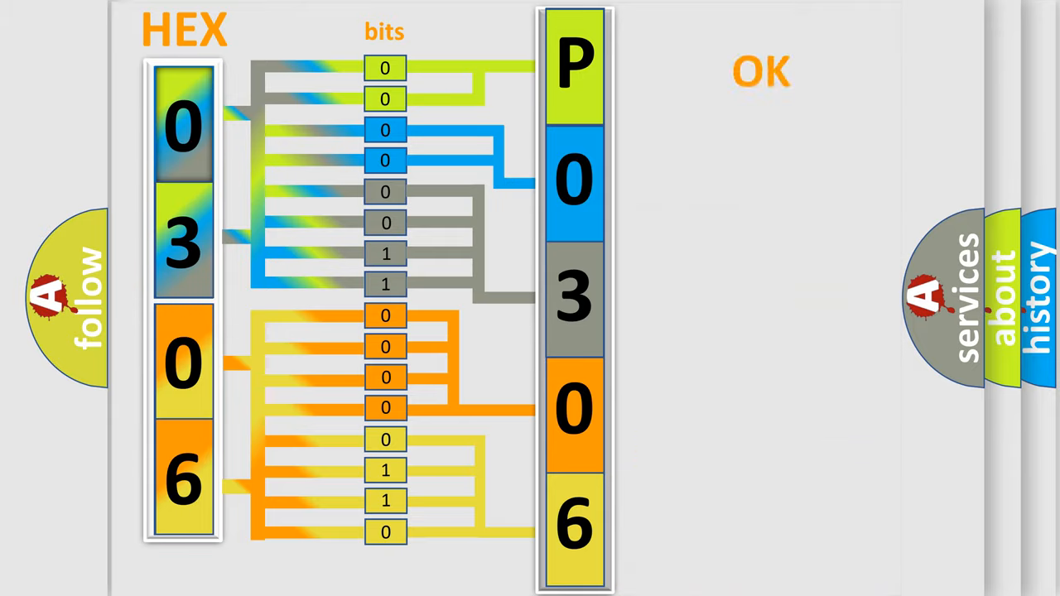
Step: Let the animation map bytes 03 06 through their bits to P0306, then click
{"action": "left_click", "coordinate": [761, 70]}
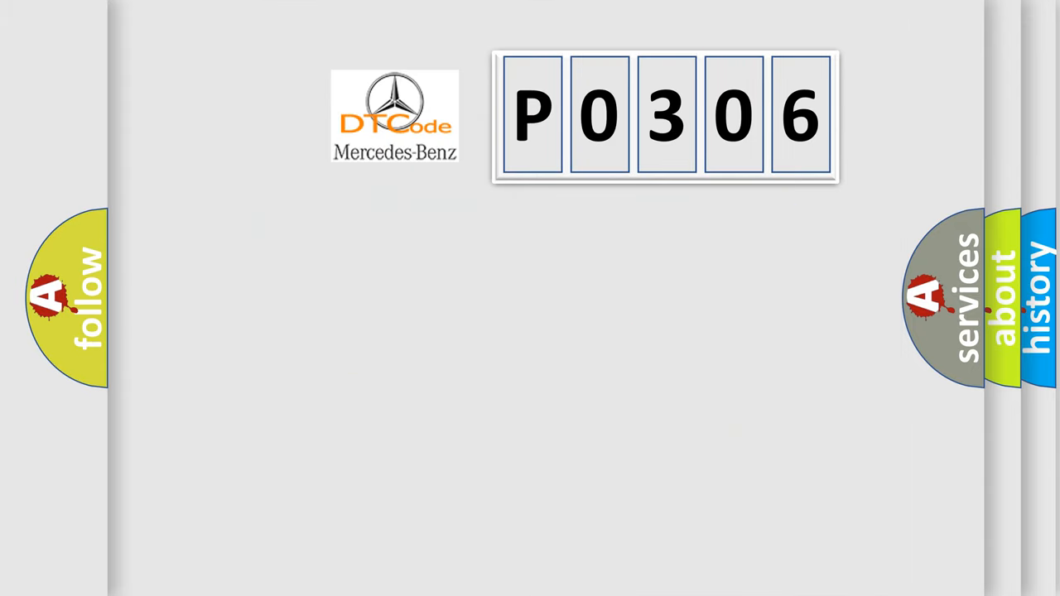